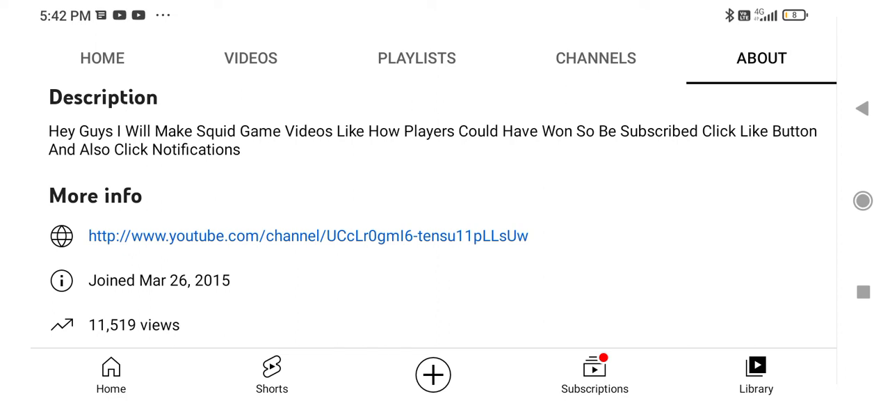
Step: Go from the channel's About tab to the Your videos list of uploads
click(251, 58)
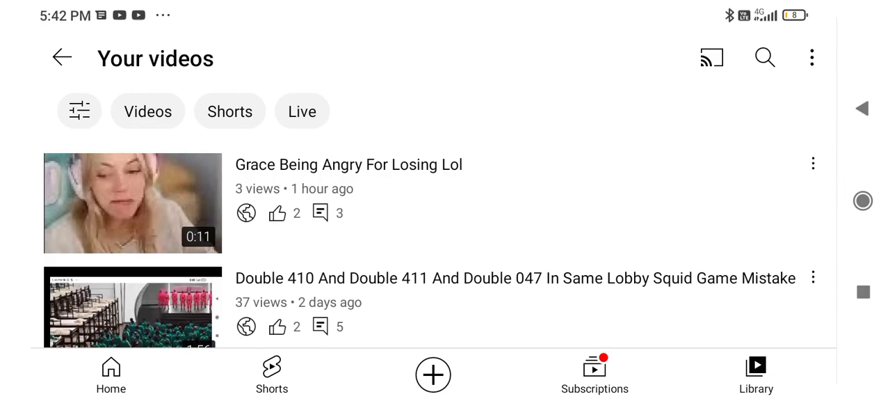
scroll(down, 3)
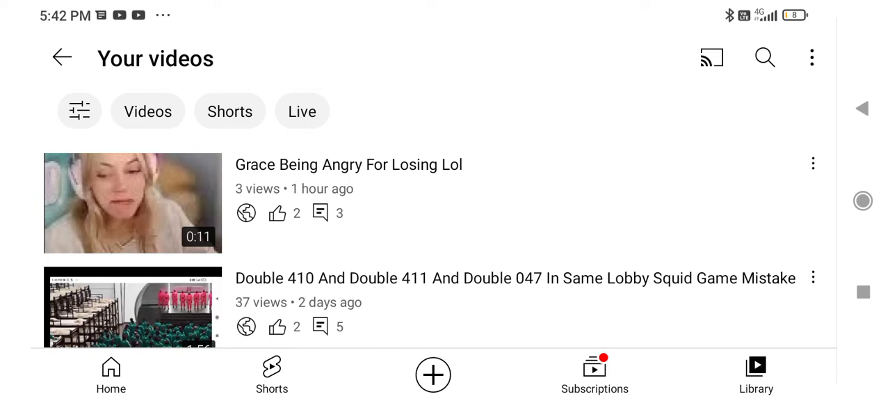
scroll(down, 3)
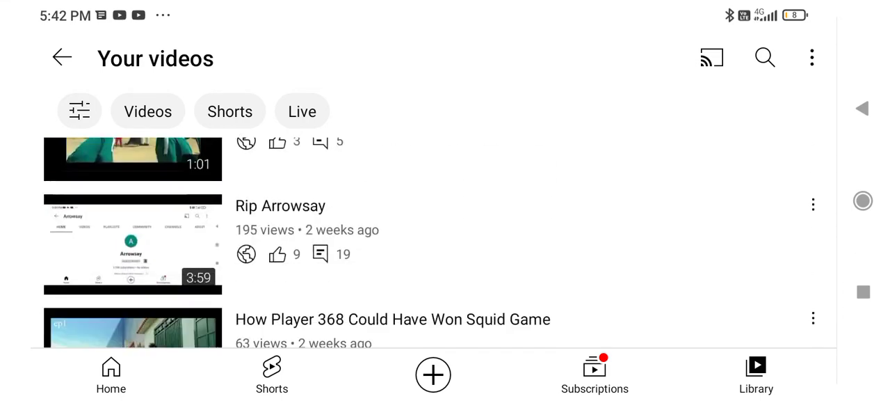
scroll(down, 3)
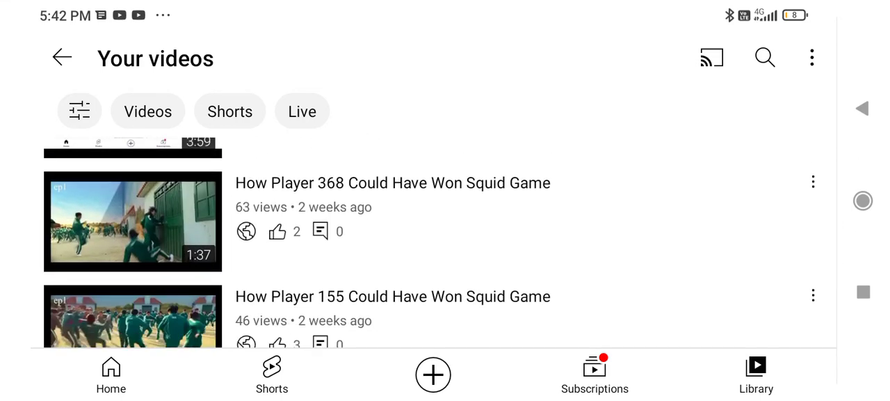